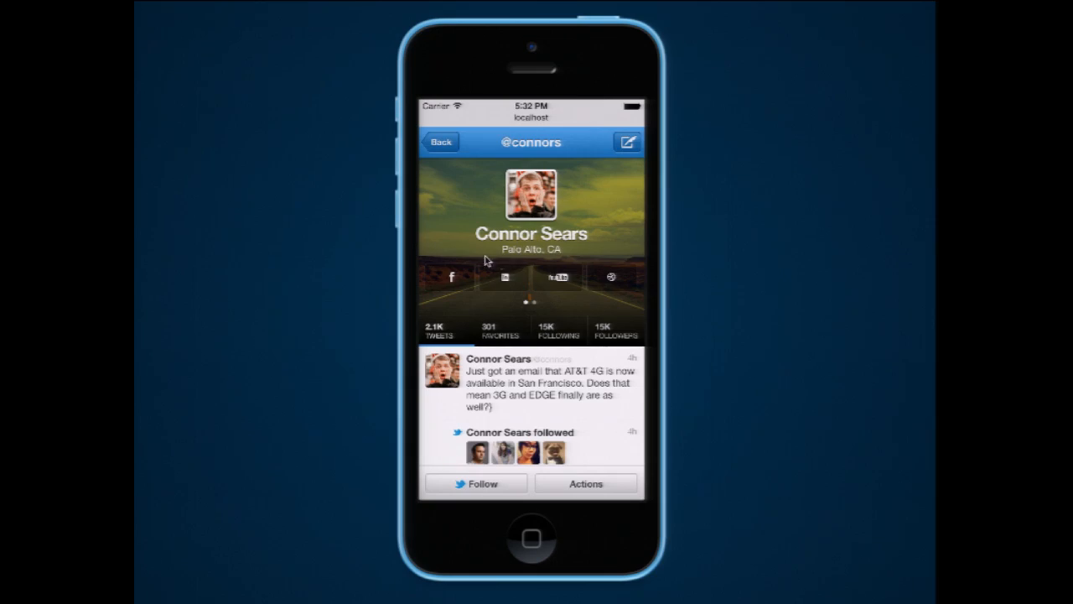
scroll("down", 3)
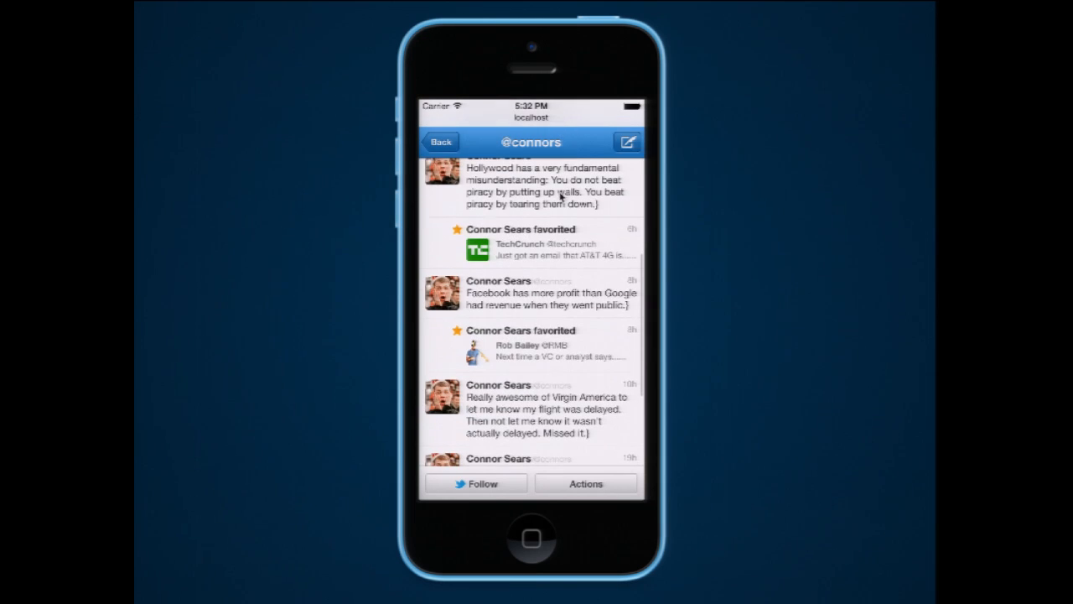
scroll("down", 3)
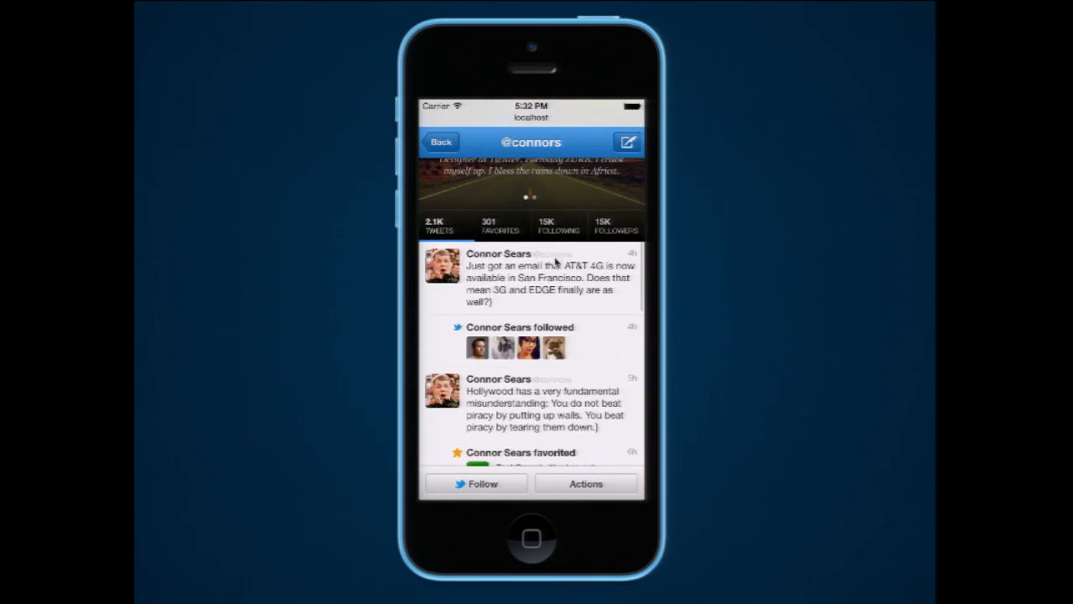
scroll("down", 3)
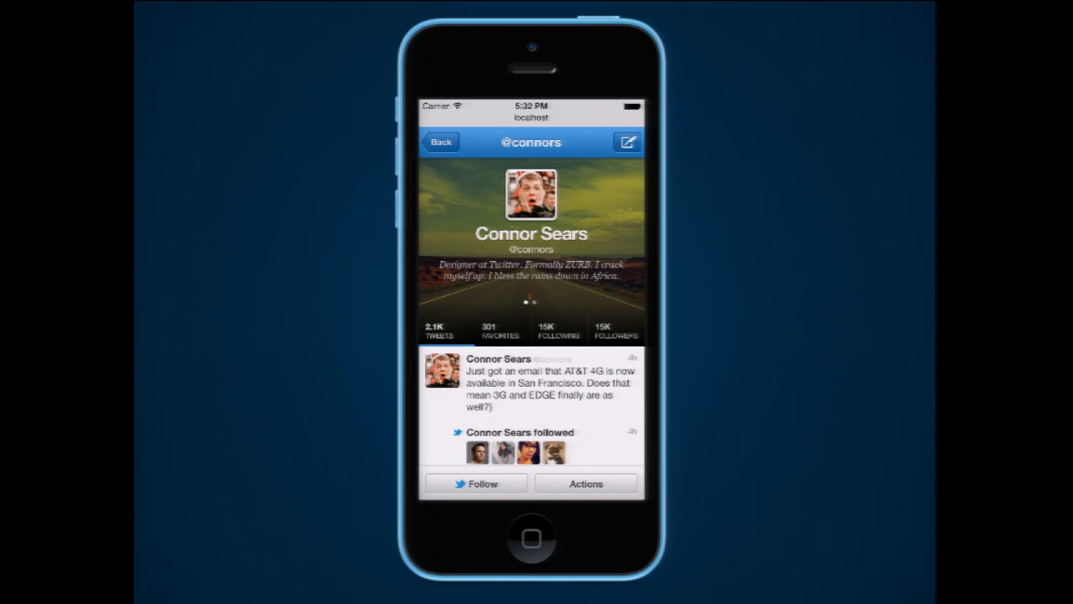
mouse_move(569, 256)
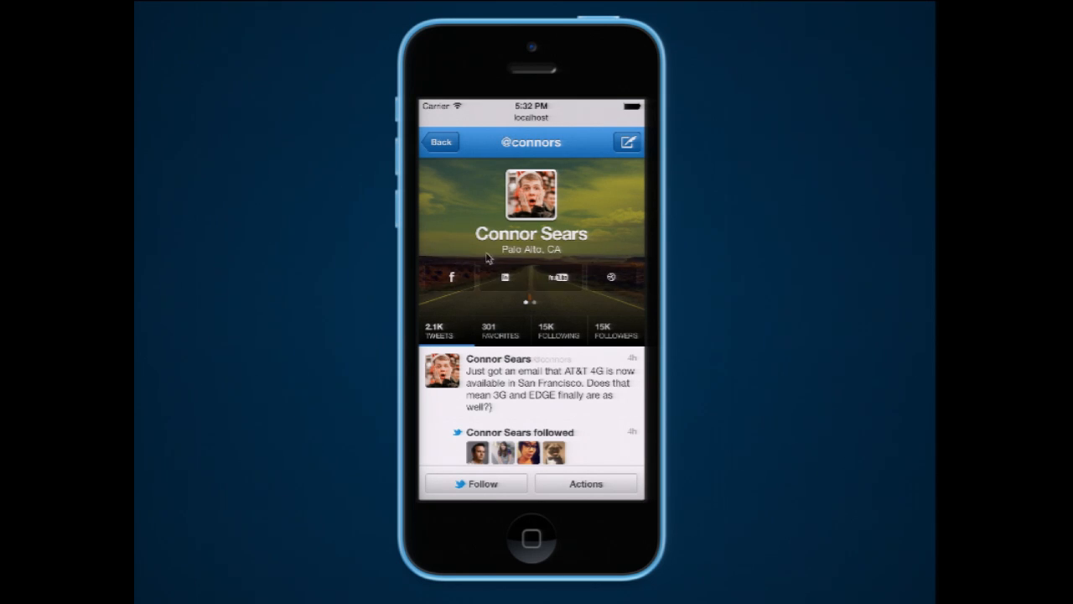
scroll("down", 3)
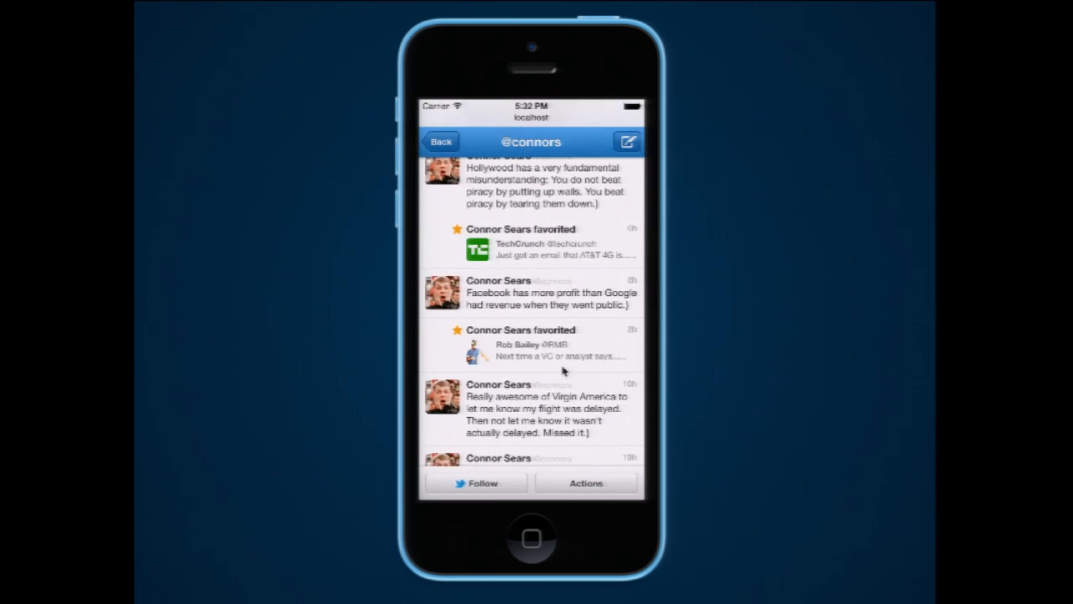
scroll("down", 3)
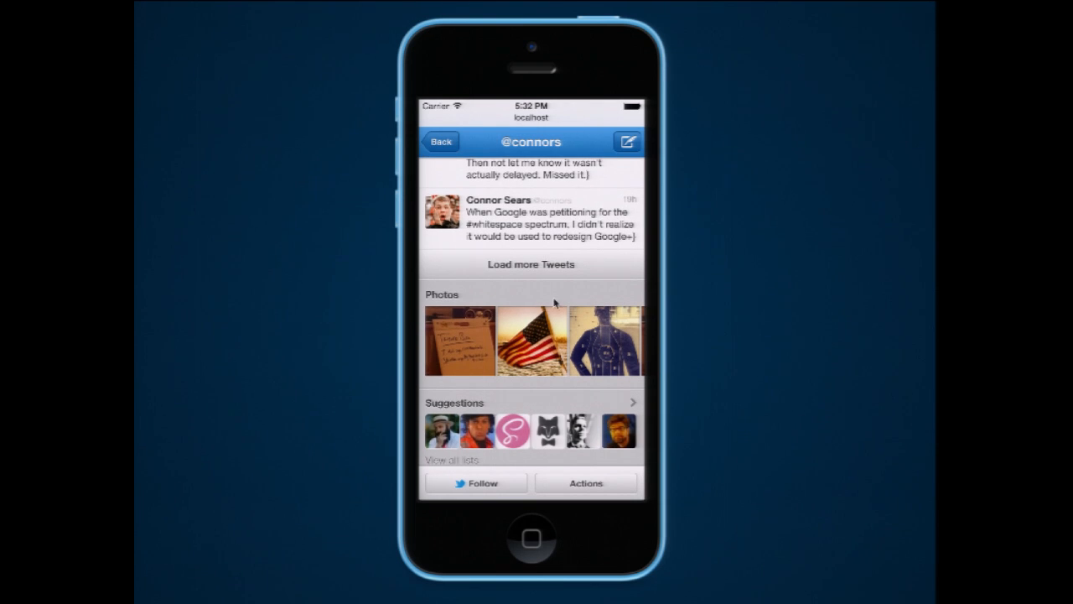